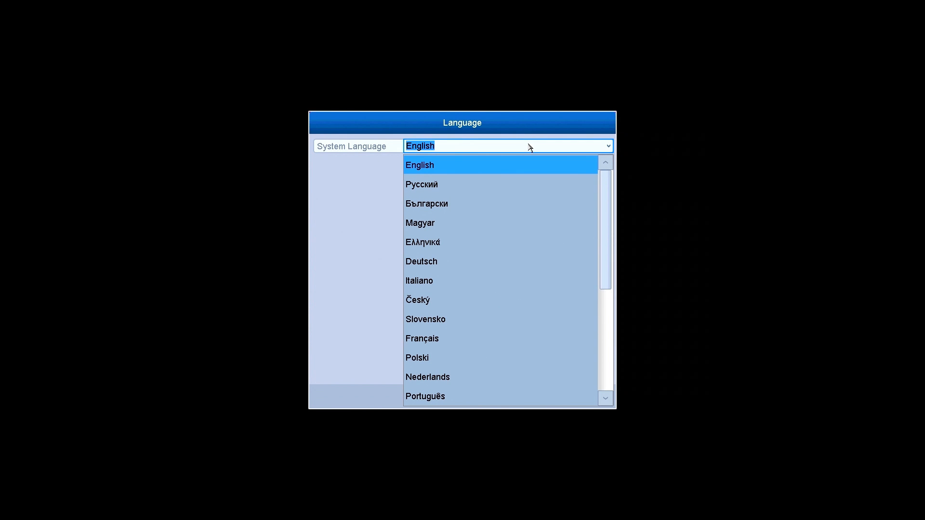
- Keep English as the system language and apply it, reaching the Wizard page
left_click(419, 164)
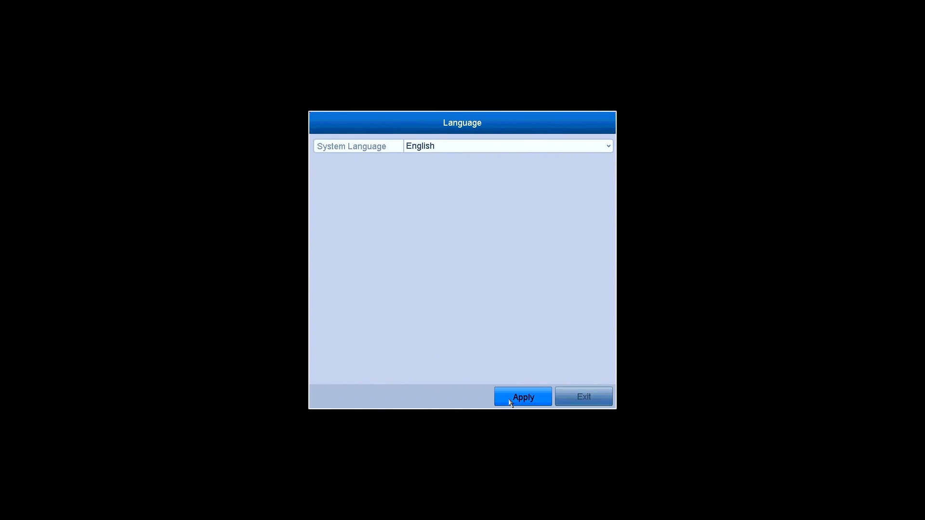
left_click(522, 397)
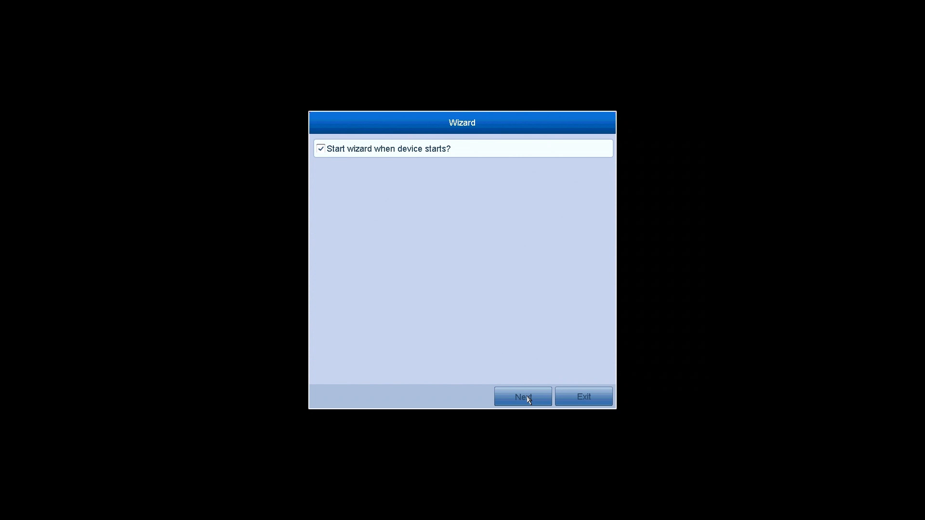
- Start the wizard and accept the default date/time and DHCP network settings
left_click(522, 396)
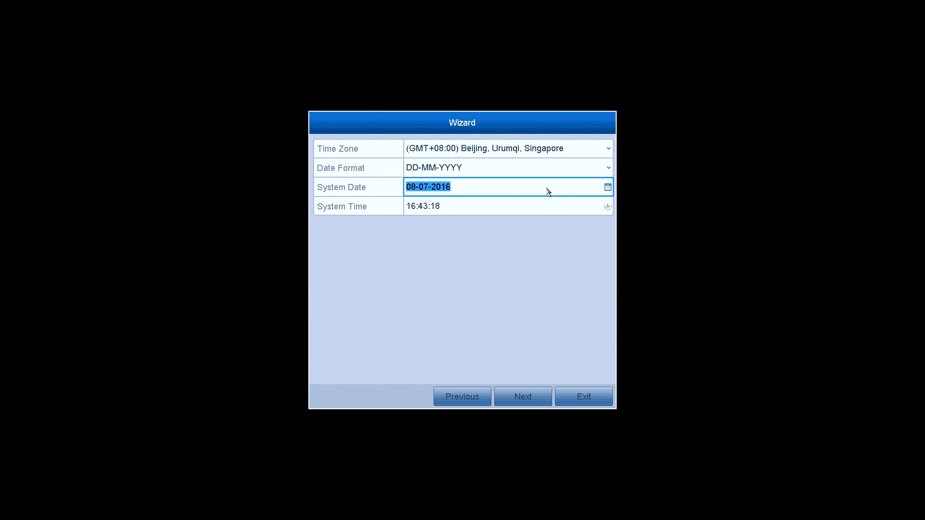
left_click(522, 396)
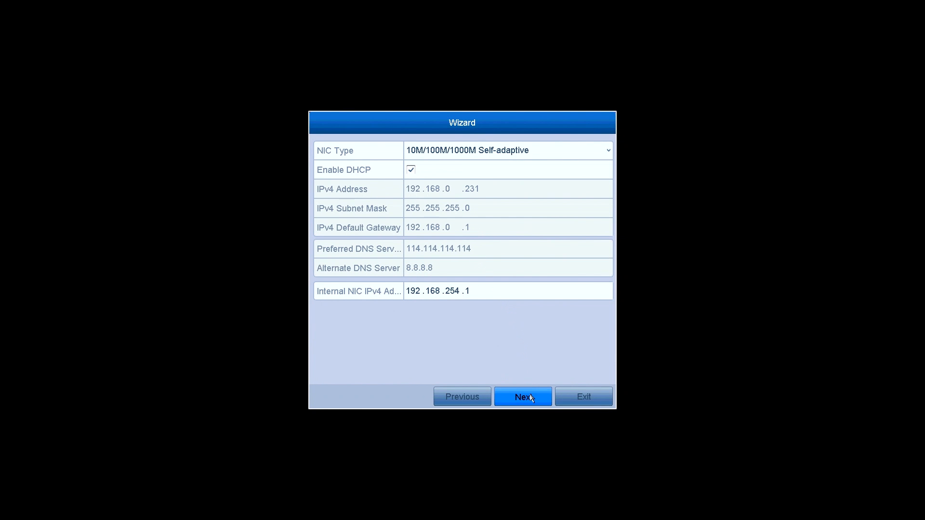
left_click(522, 396)
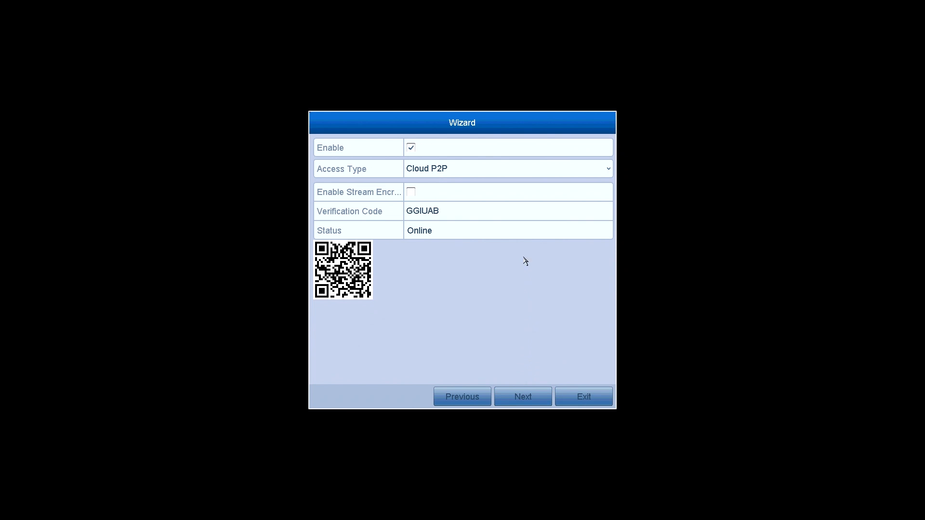
mouse_move(529, 421)
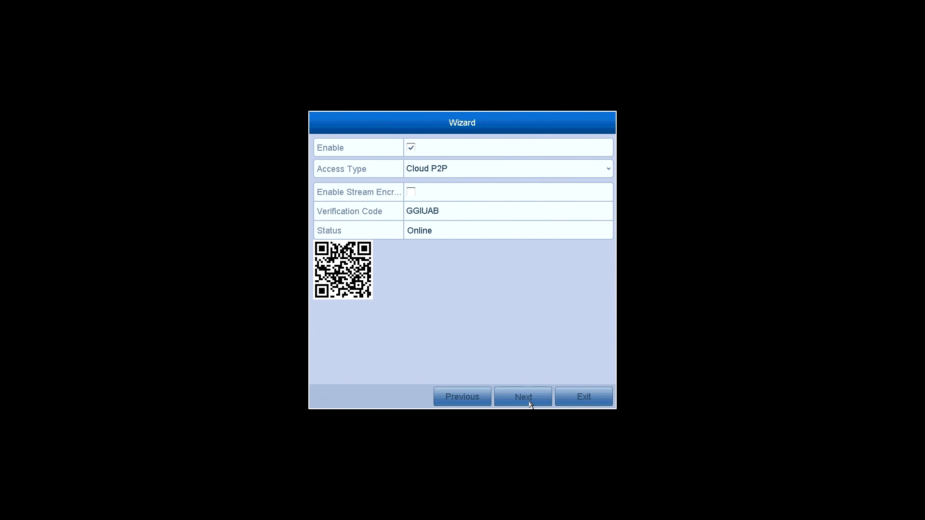
- Accept the Cloud P2P and server port/UPnP settings to reach the HDD list
left_click(522, 396)
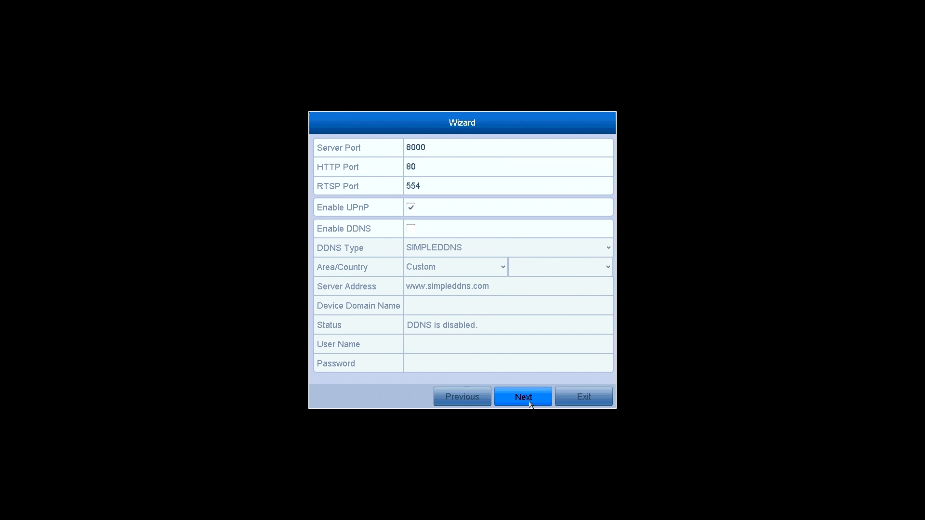
left_click(508, 147)
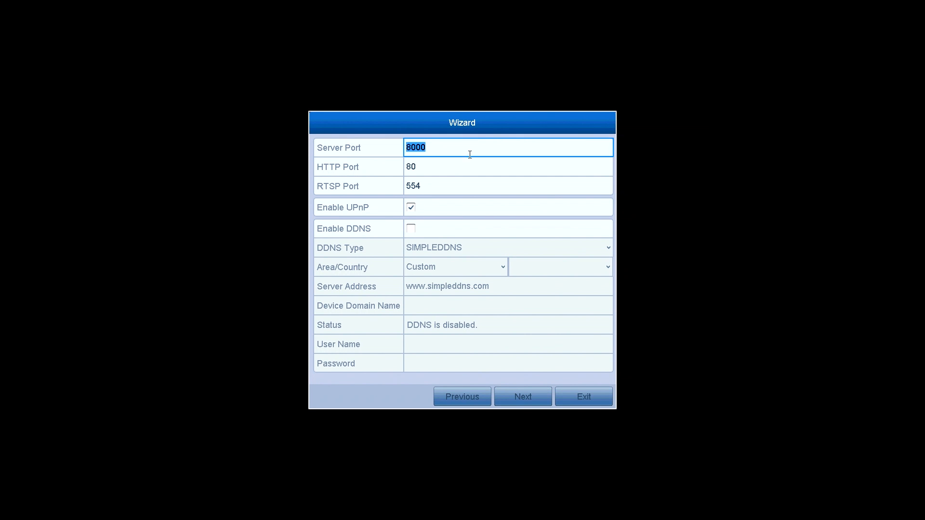
left_click(523, 396)
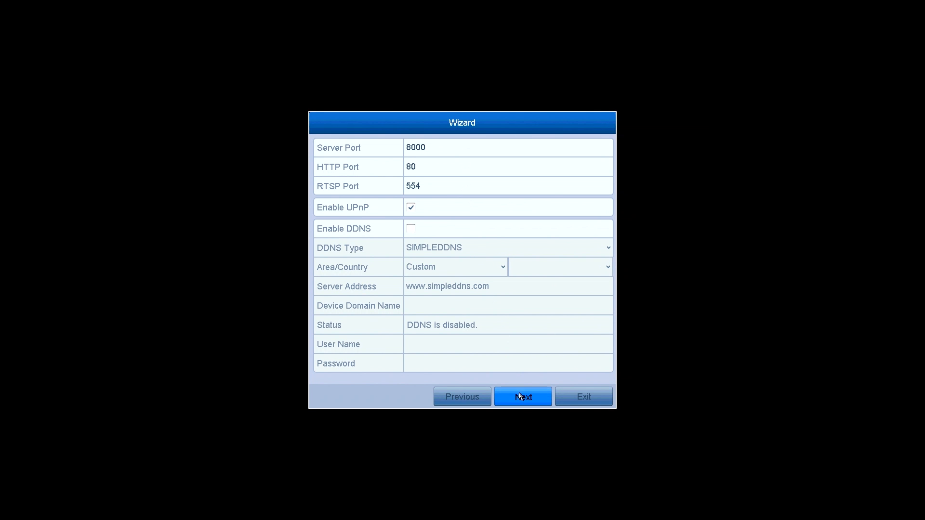
left_click(522, 396)
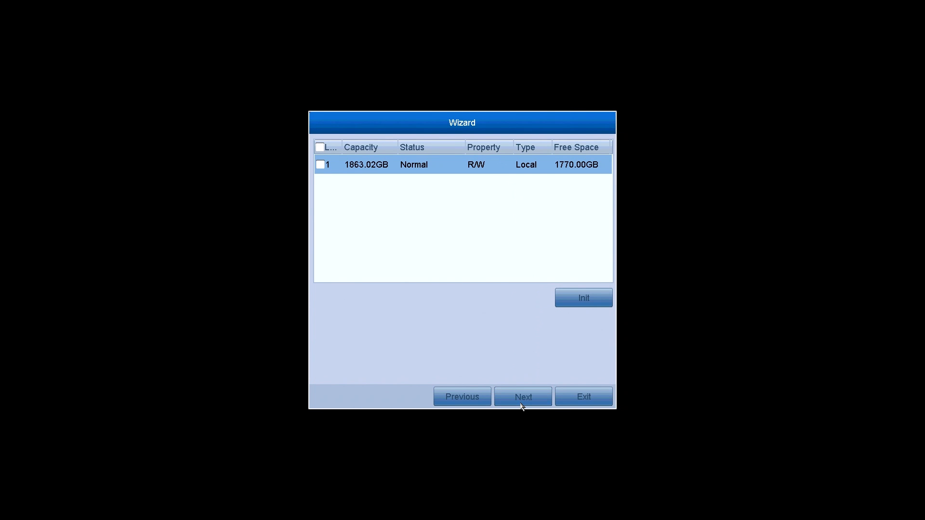
- Accept the 1863 GB hard disk list and recording mode to finish the wizard
left_click(522, 397)
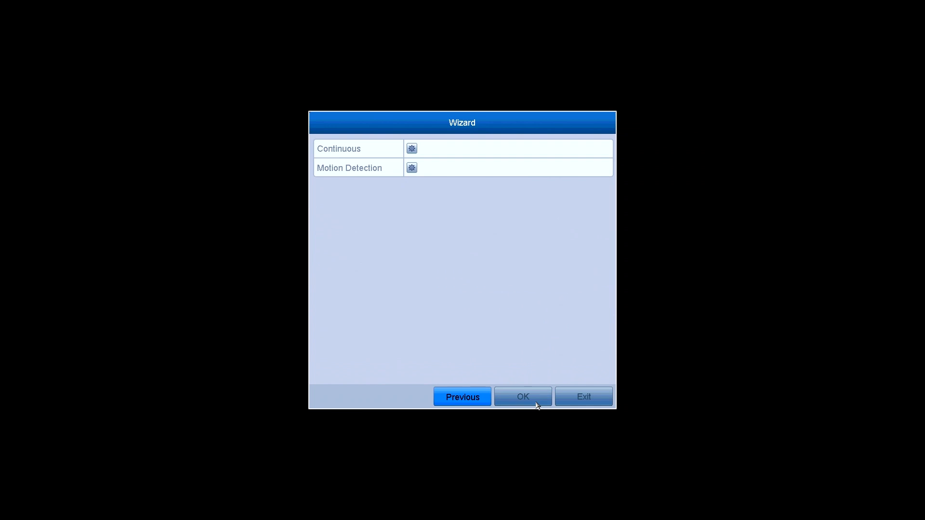
left_click(522, 396)
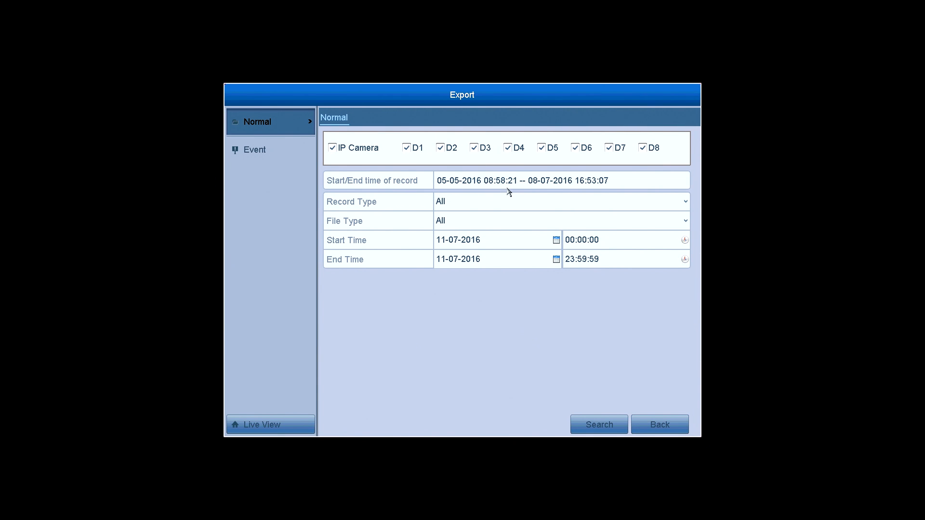
- Search all record types dated 08-07-2016, returning two D1 clips
left_click(561, 201)
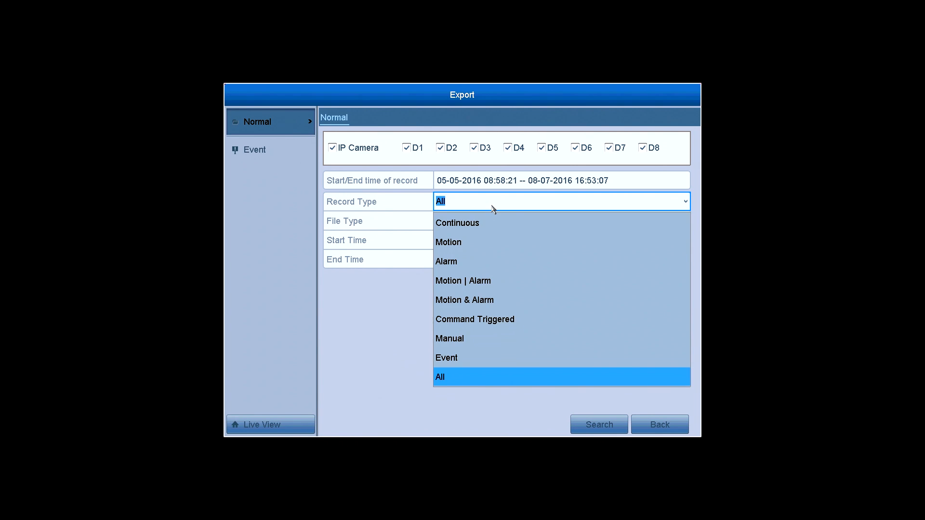
left_click(439, 377)
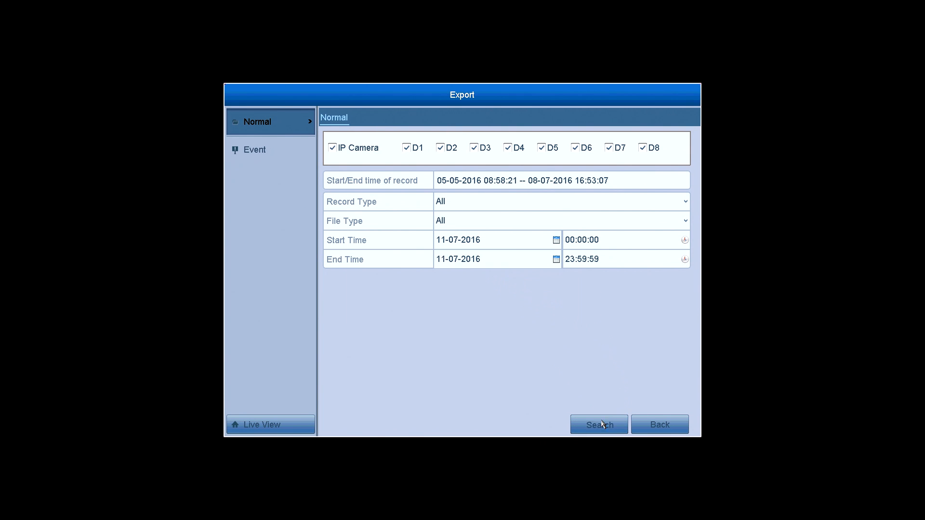
left_click(478, 240)
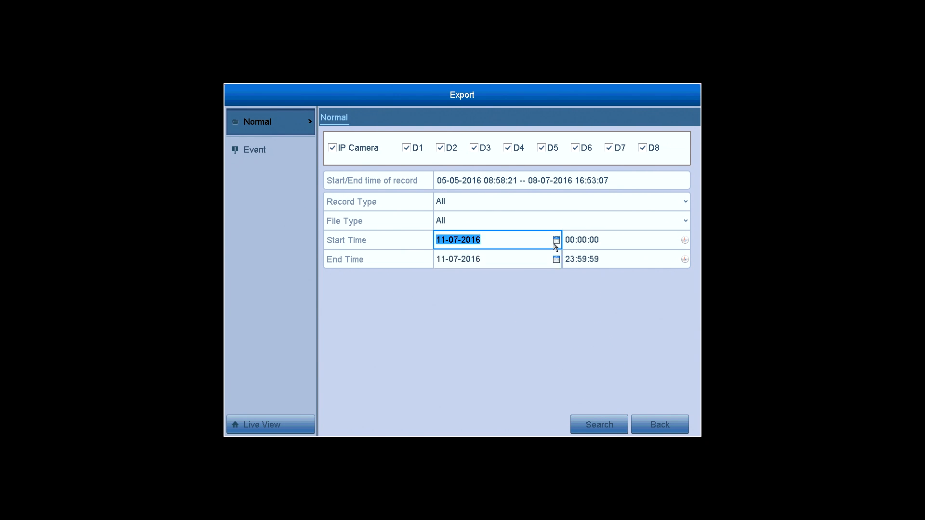
left_click(496, 260)
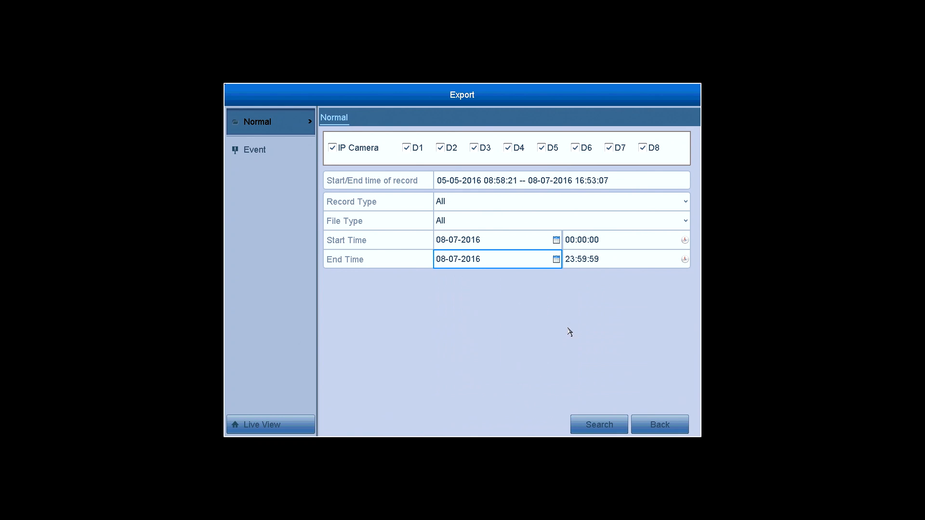
left_click(598, 424)
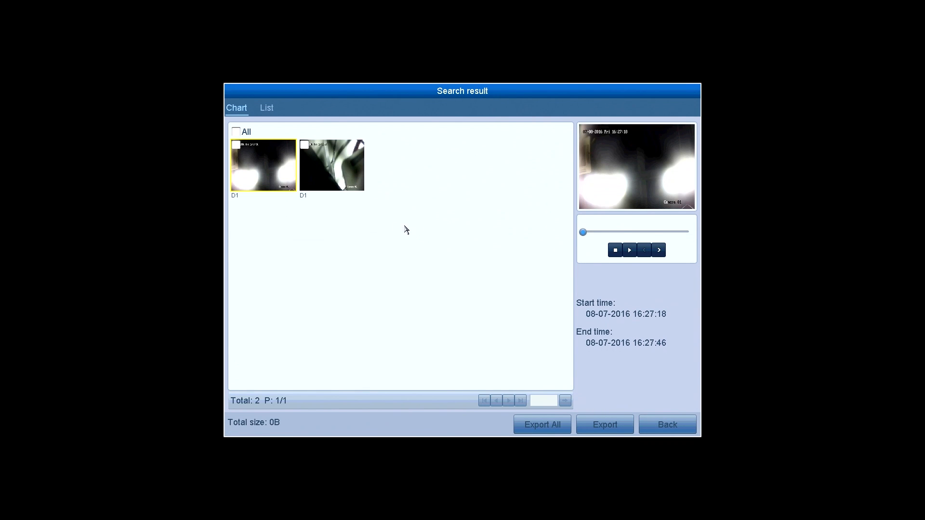
- Select the second D1 clip and start exporting it to the USB flash disk
left_click(304, 146)
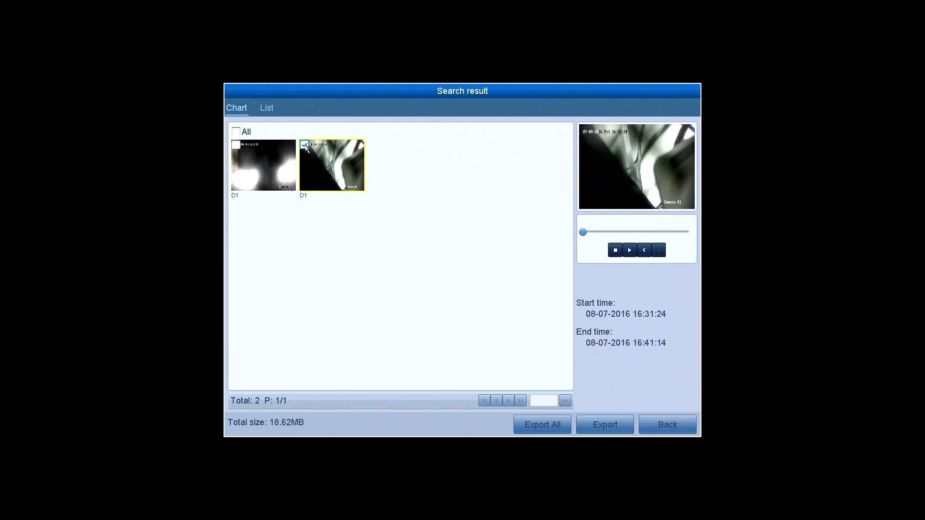
left_click(604, 424)
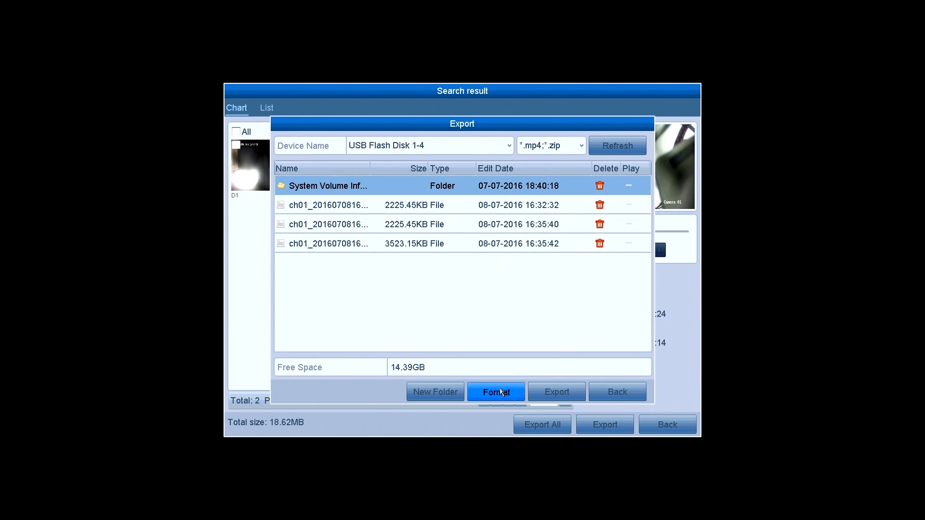
- Save the clip onto the flash disk, then apply 1920*1080/60HZ(1080P) VGA/HDMI resolution
left_click(556, 391)
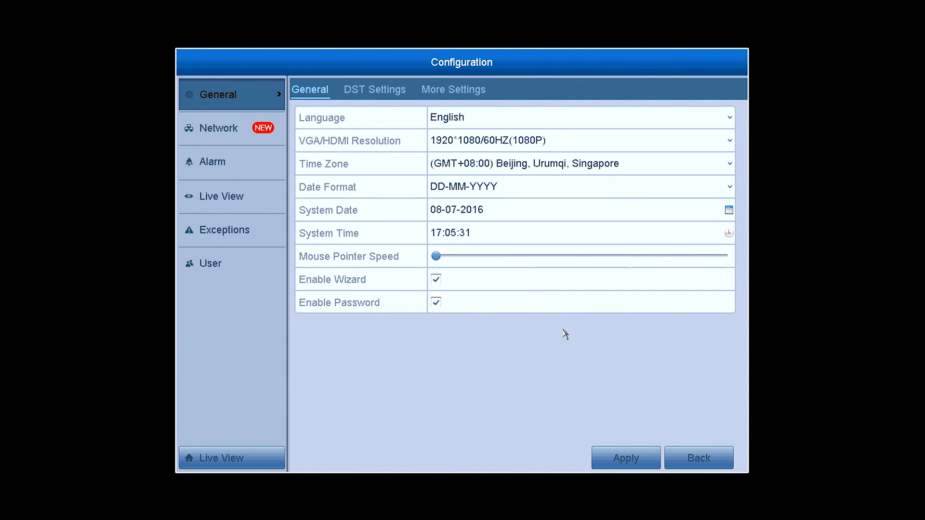
left_click(626, 458)
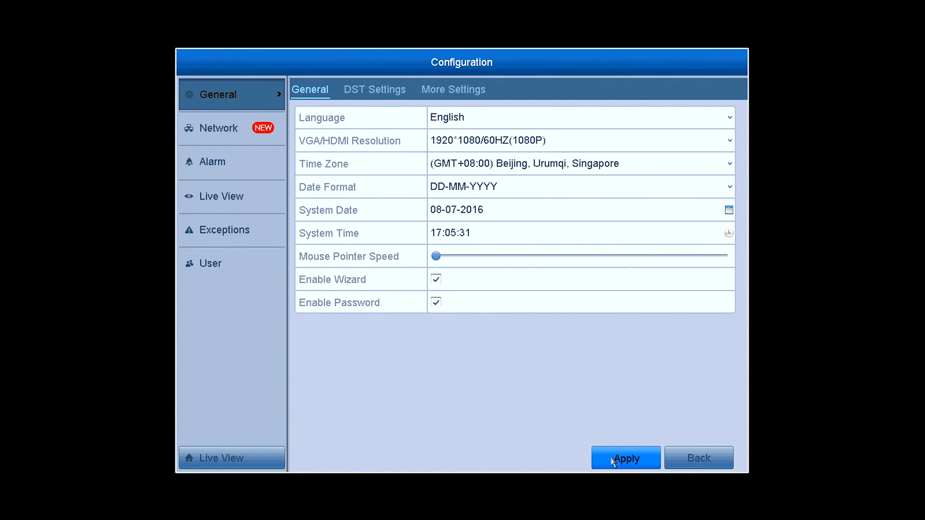